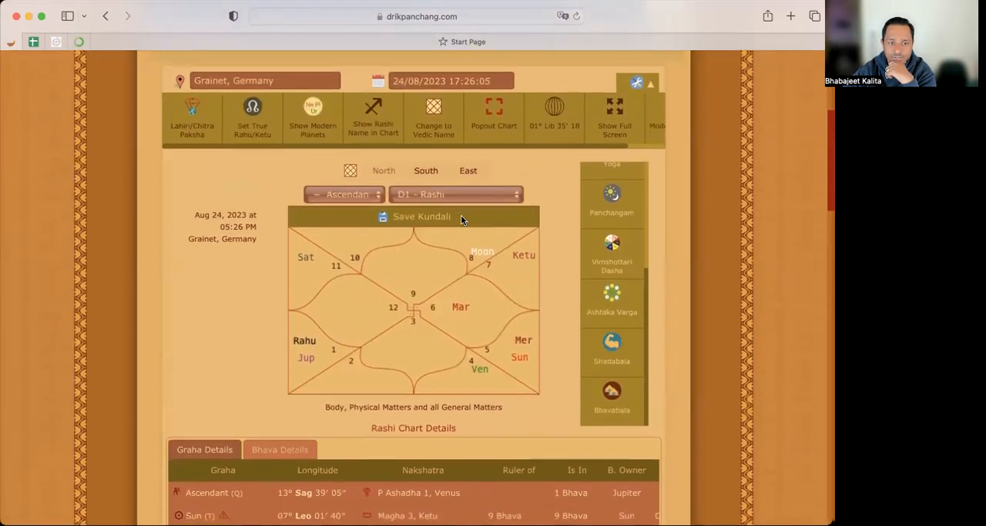
pyautogui.scroll(-3)
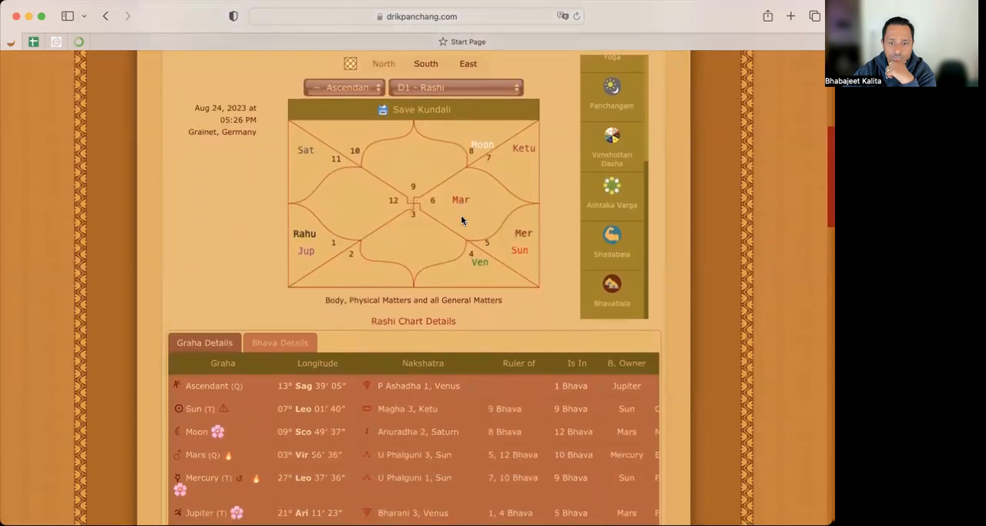
pyautogui.moveTo(465, 187)
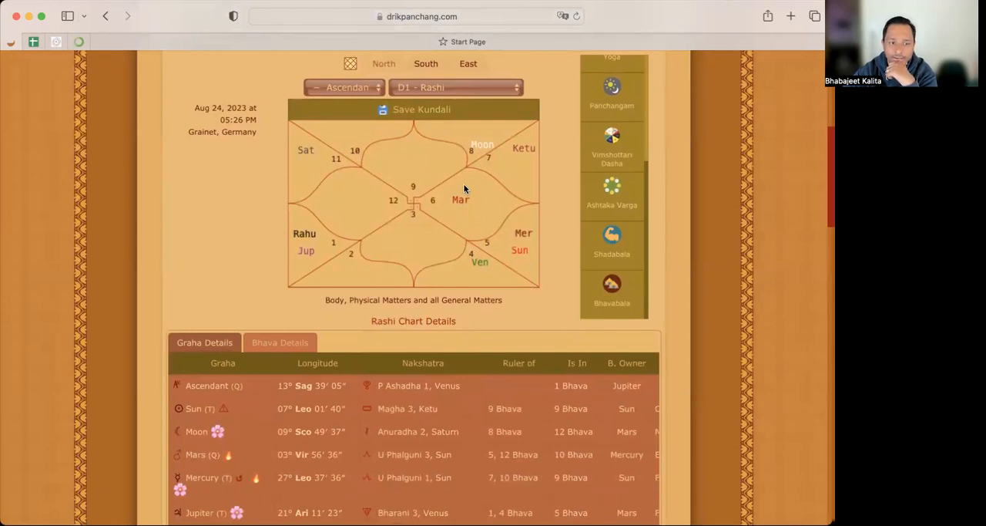
pyautogui.moveTo(453, 183)
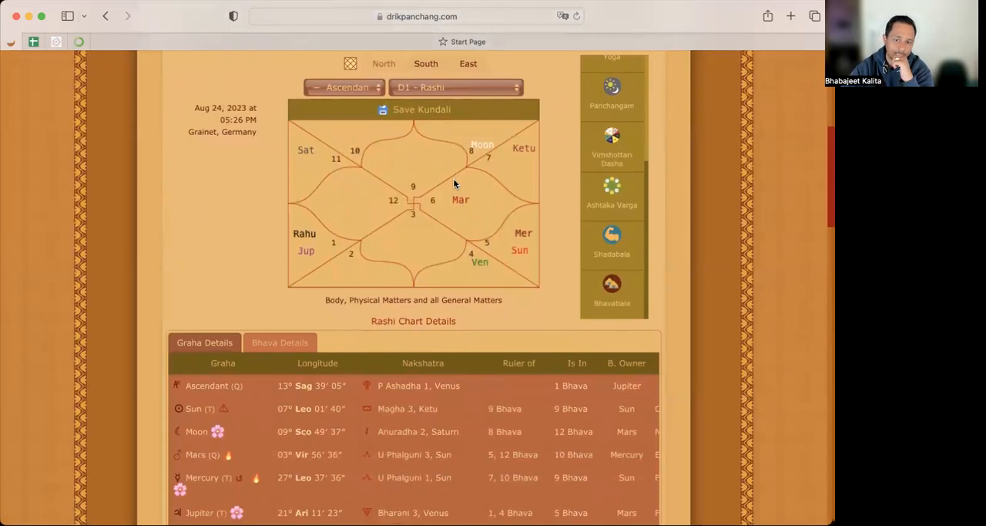
pyautogui.scroll(-3)
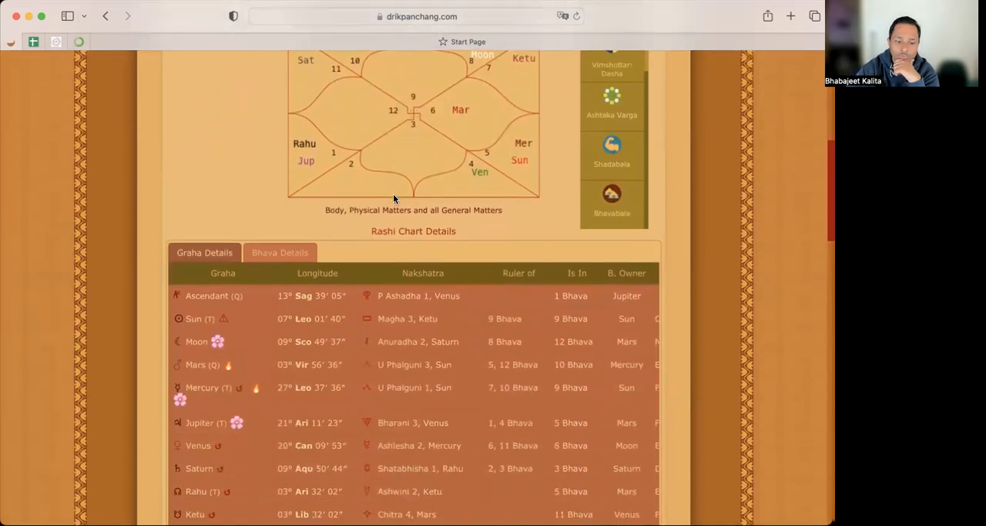
pyautogui.moveTo(239, 393)
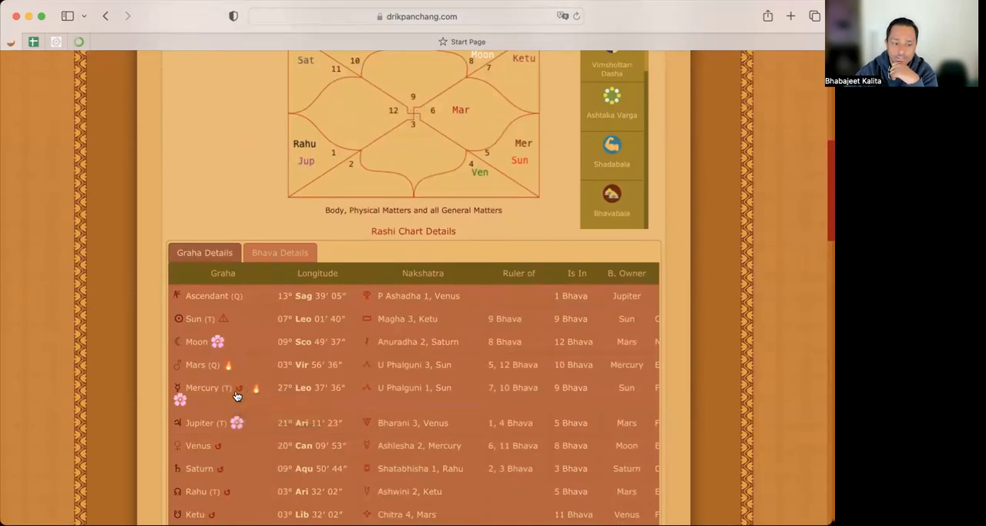
pyautogui.moveTo(239, 393)
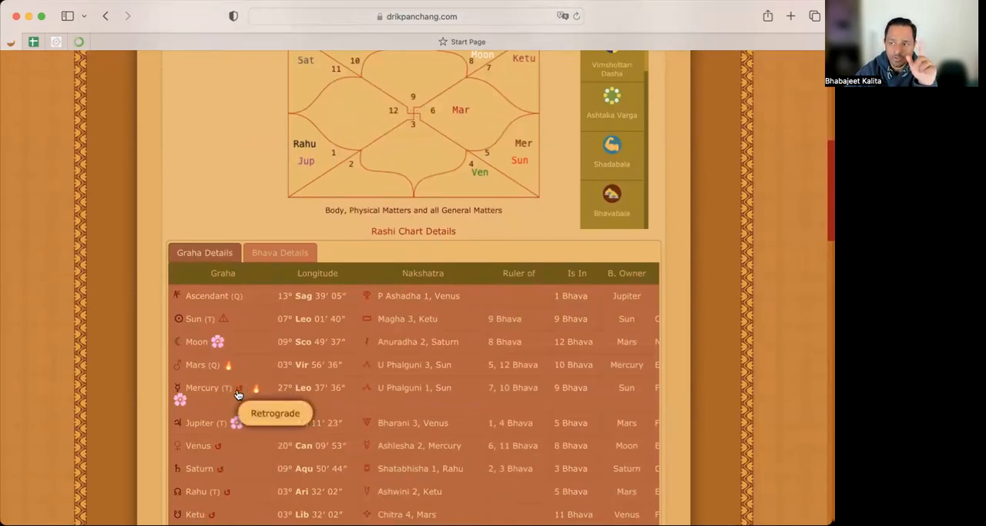
pyautogui.moveTo(240, 394)
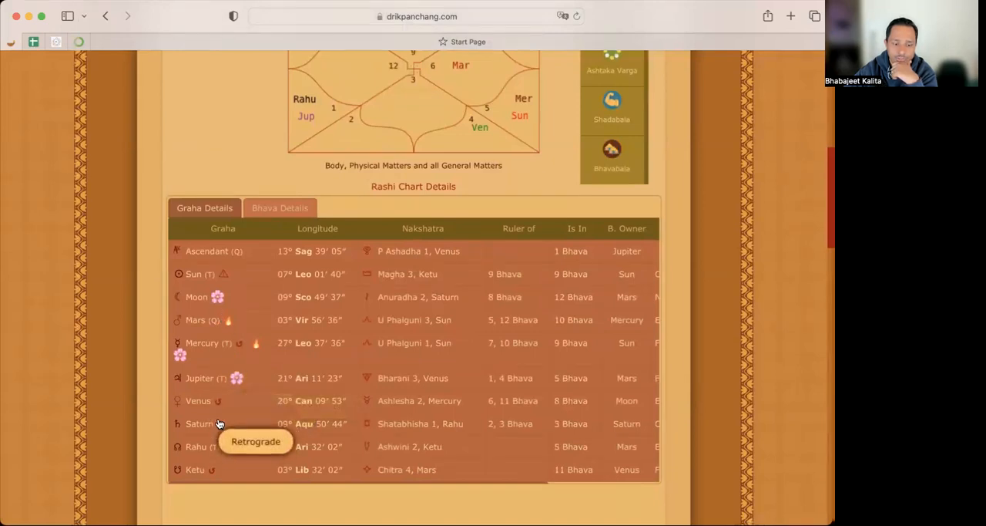
pyautogui.scroll(-3)
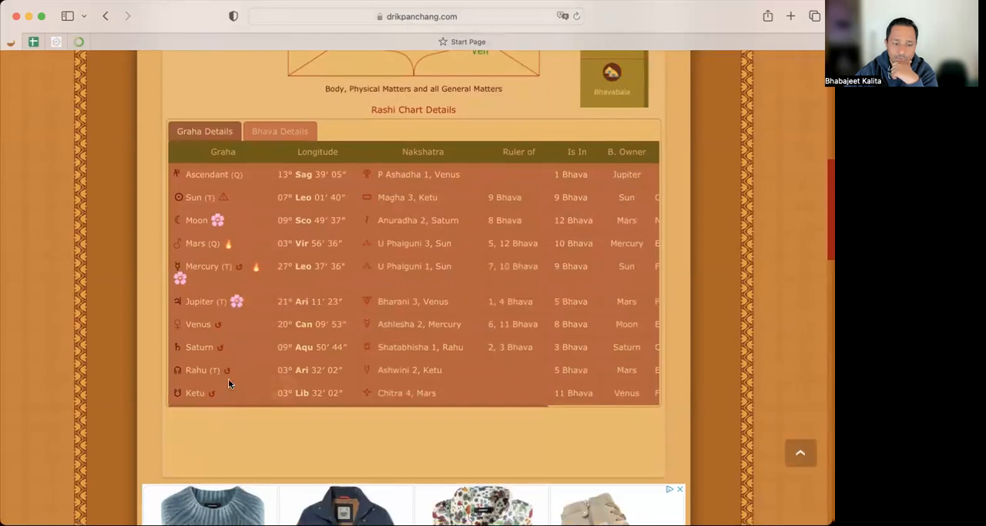
pyautogui.moveTo(234, 345)
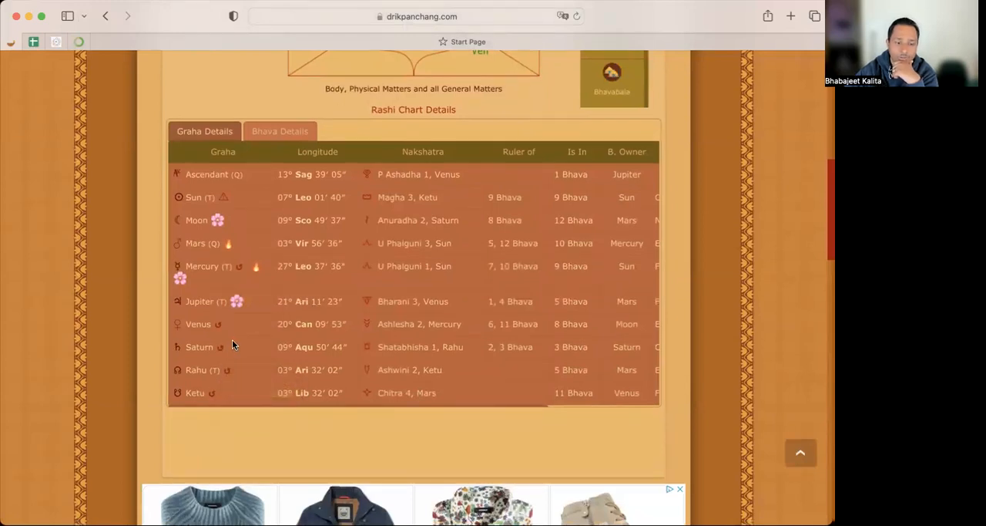
pyautogui.scroll(-3)
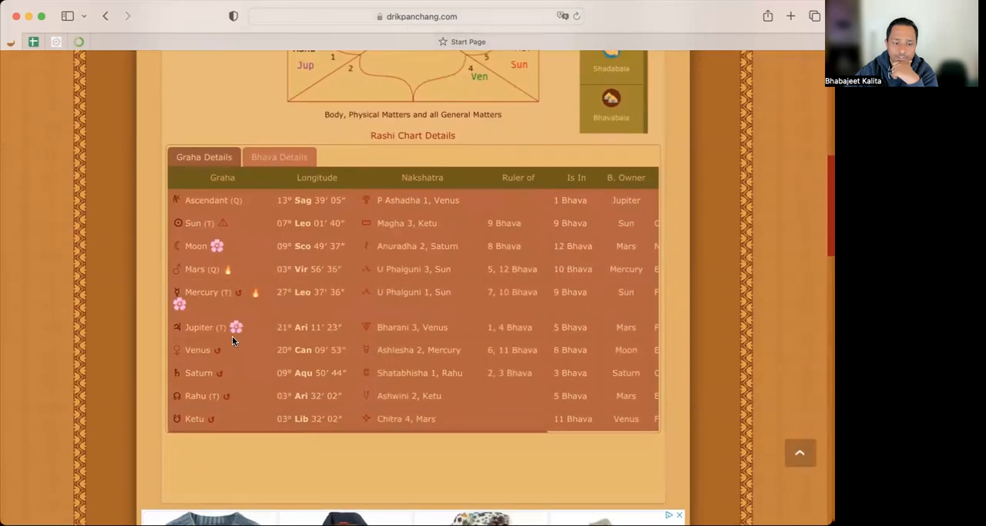
pyautogui.moveTo(237, 327)
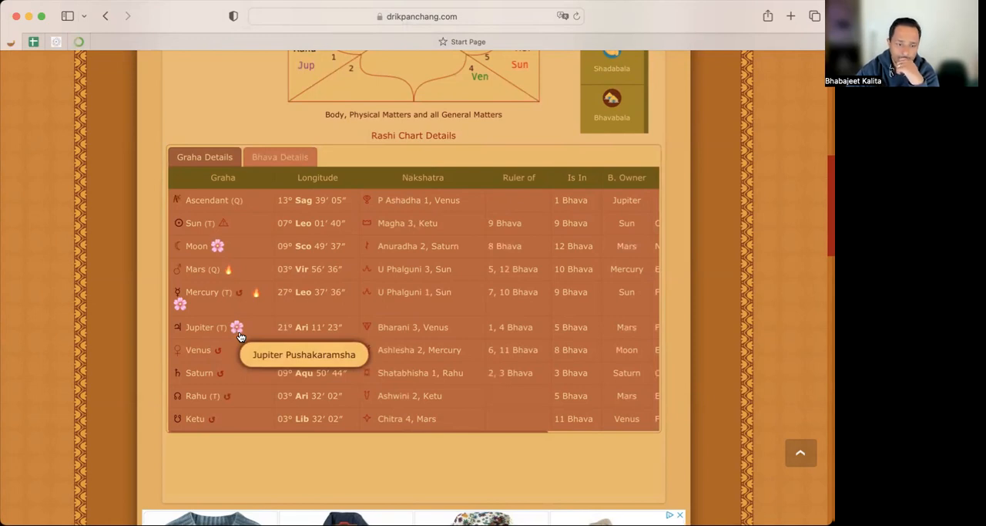
pyautogui.moveTo(239, 304)
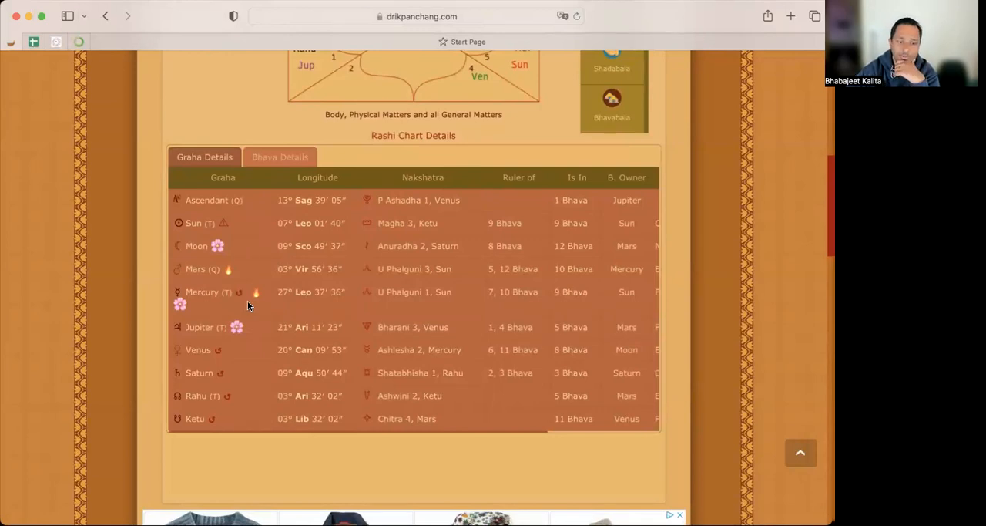
pyautogui.moveTo(256, 294)
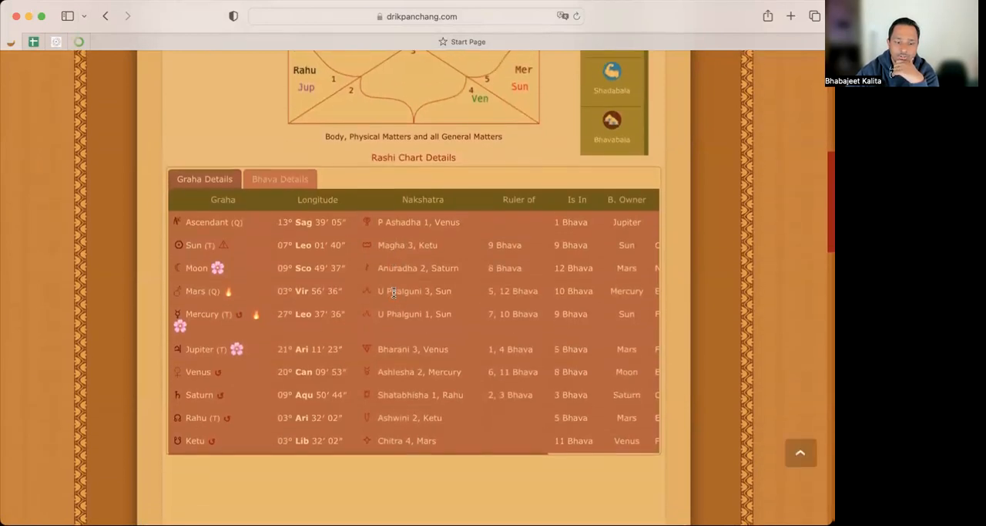
pyautogui.moveTo(311, 323)
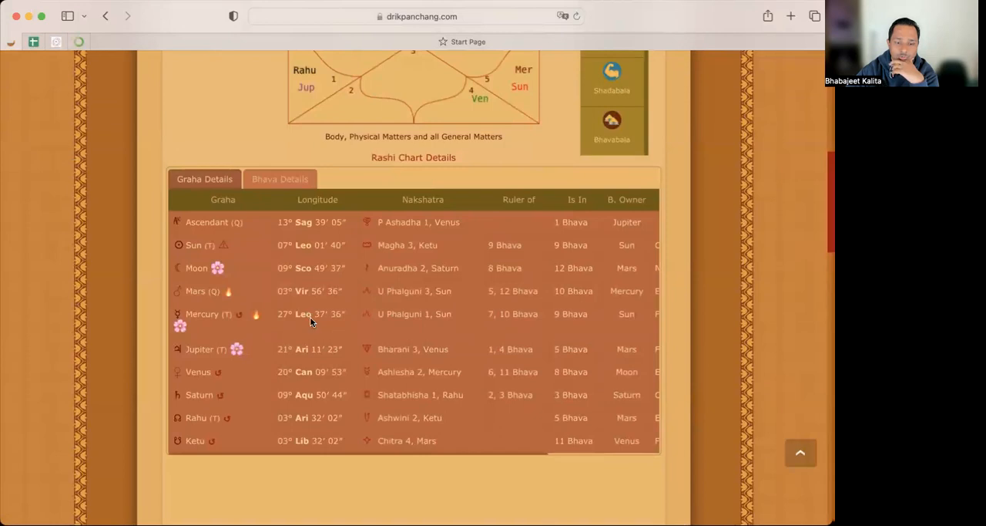
pyautogui.moveTo(428, 316)
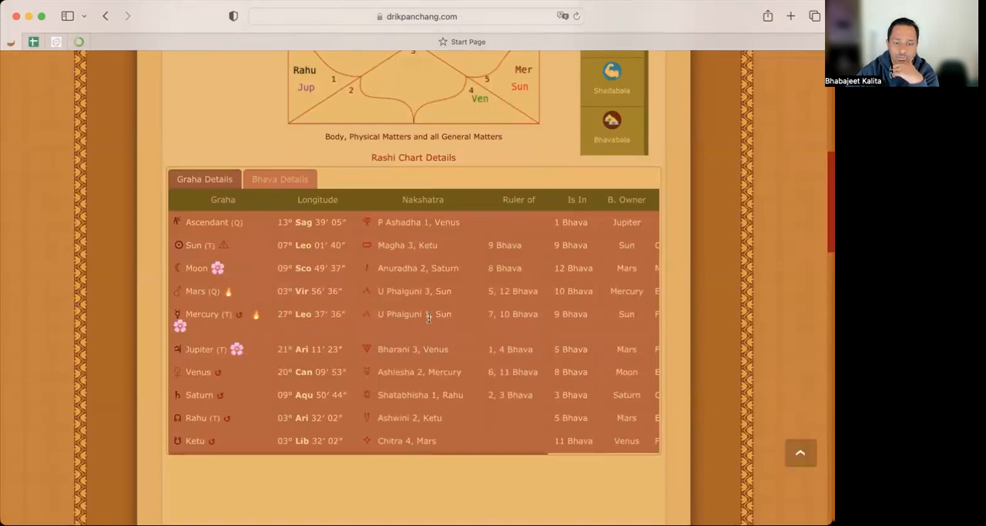
pyautogui.moveTo(431, 301)
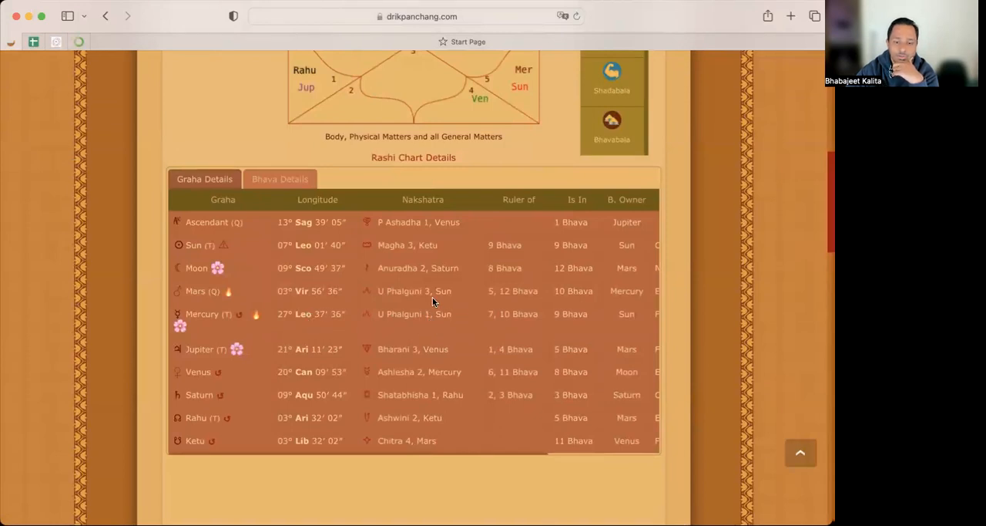
pyautogui.moveTo(474, 330)
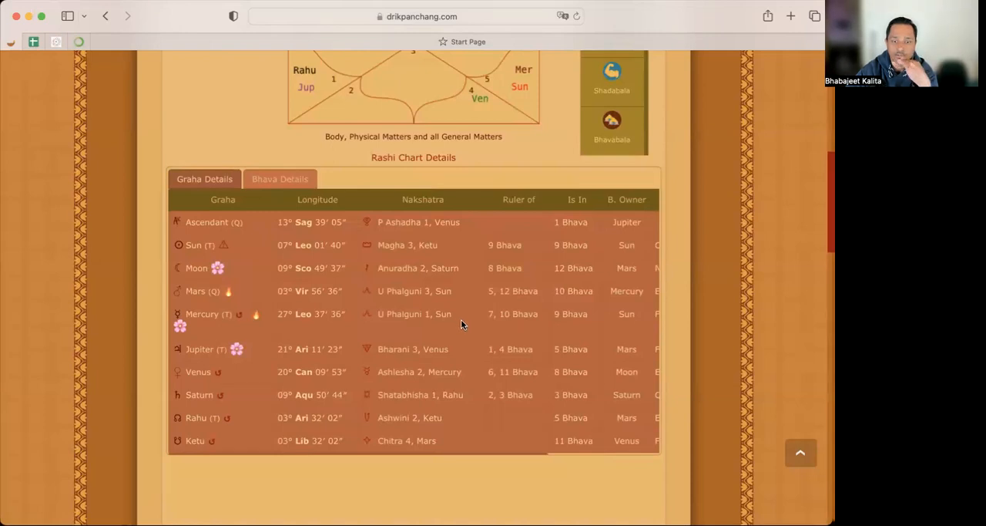
pyautogui.moveTo(465, 320)
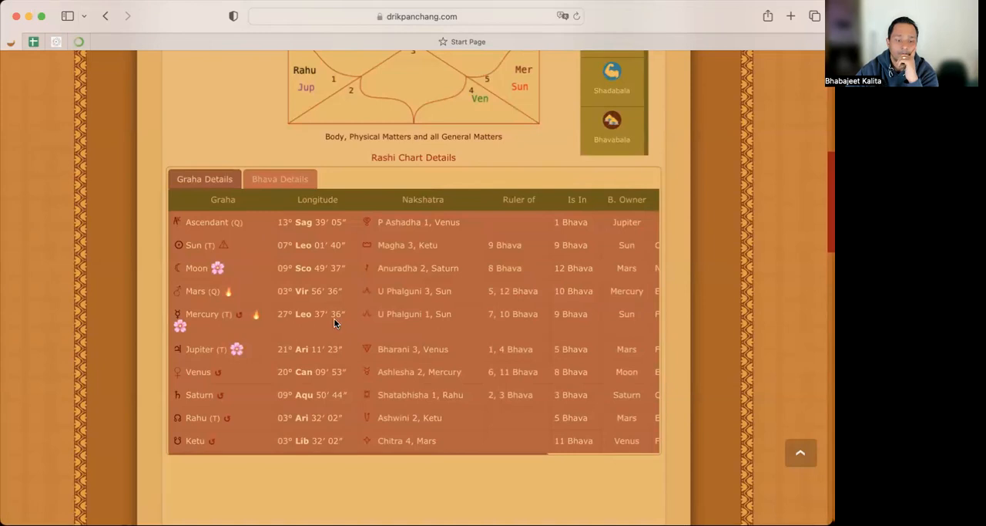
pyautogui.moveTo(258, 366)
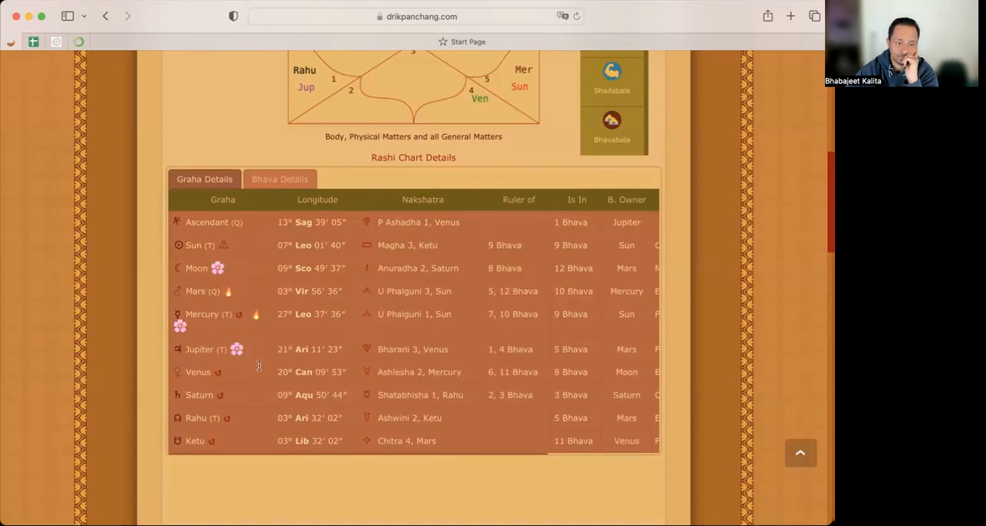
pyautogui.moveTo(256, 314)
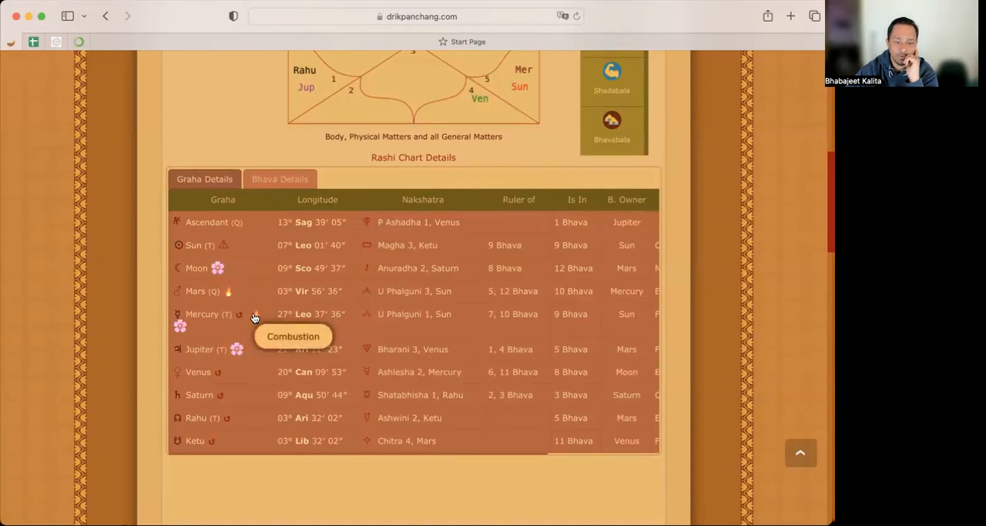
pyautogui.moveTo(287, 245)
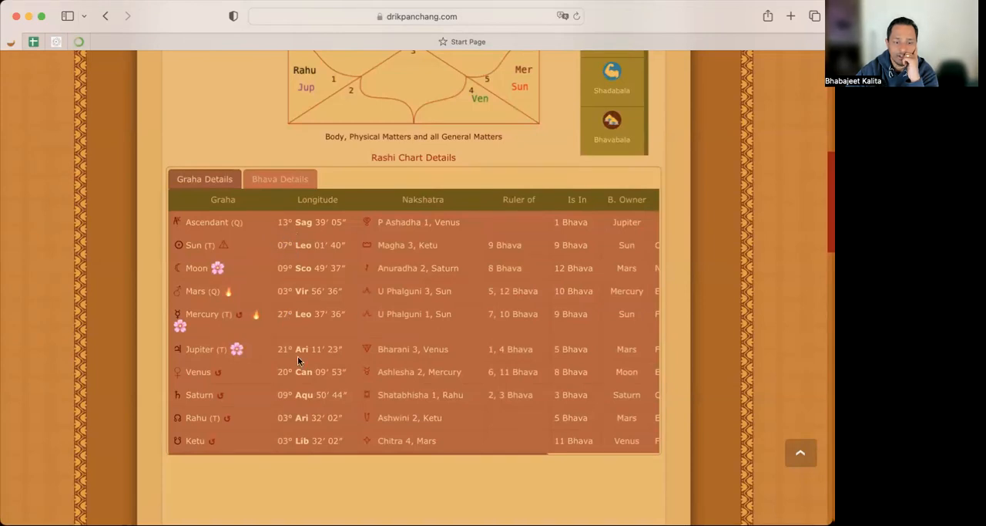
pyautogui.moveTo(310, 316)
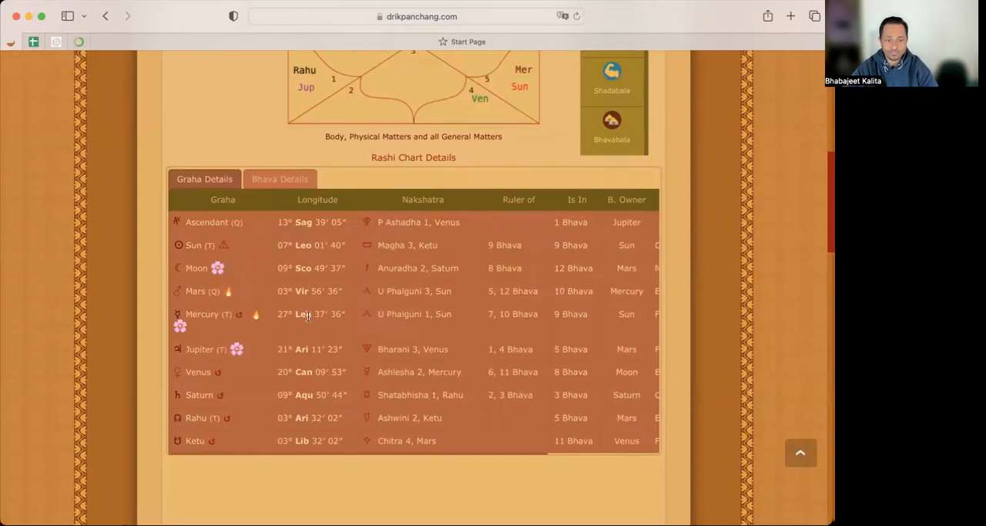
pyautogui.moveTo(299, 311)
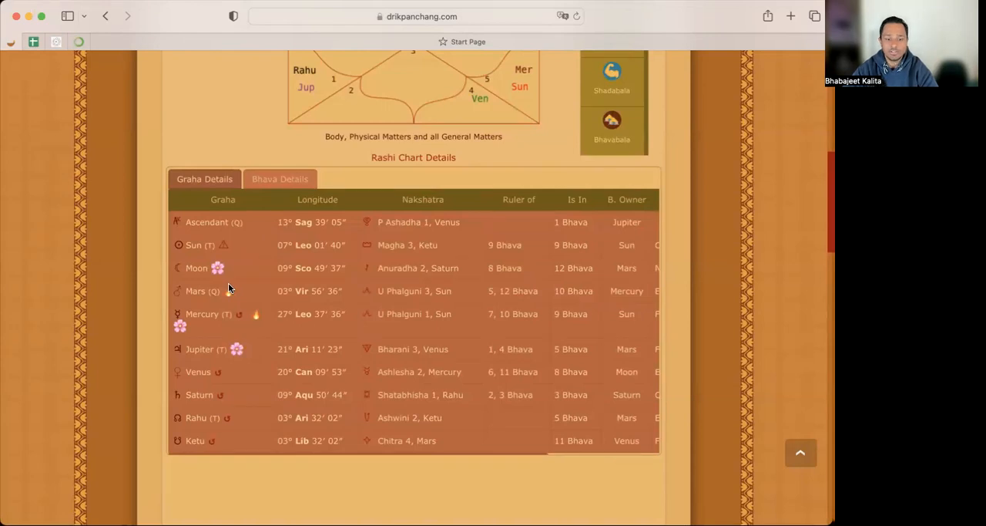
pyautogui.moveTo(230, 291)
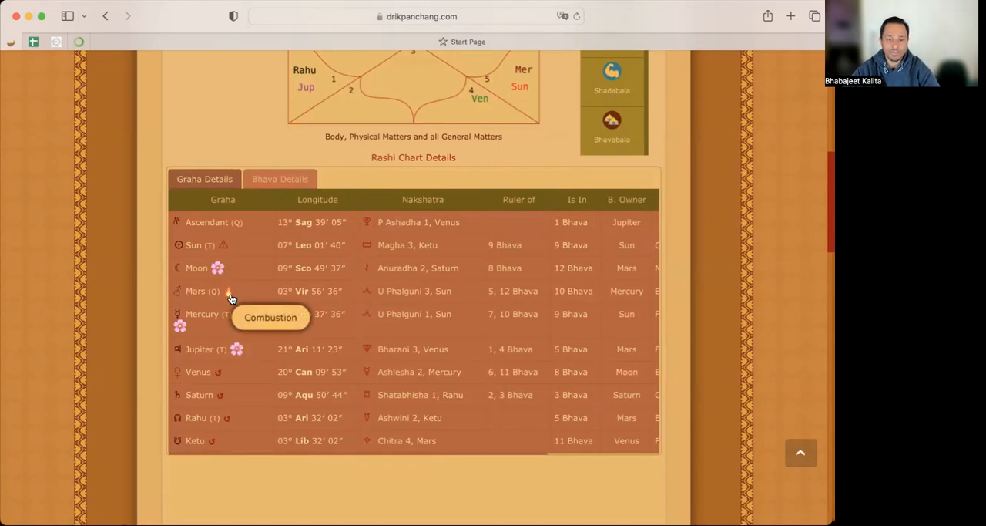
pyautogui.moveTo(238, 297)
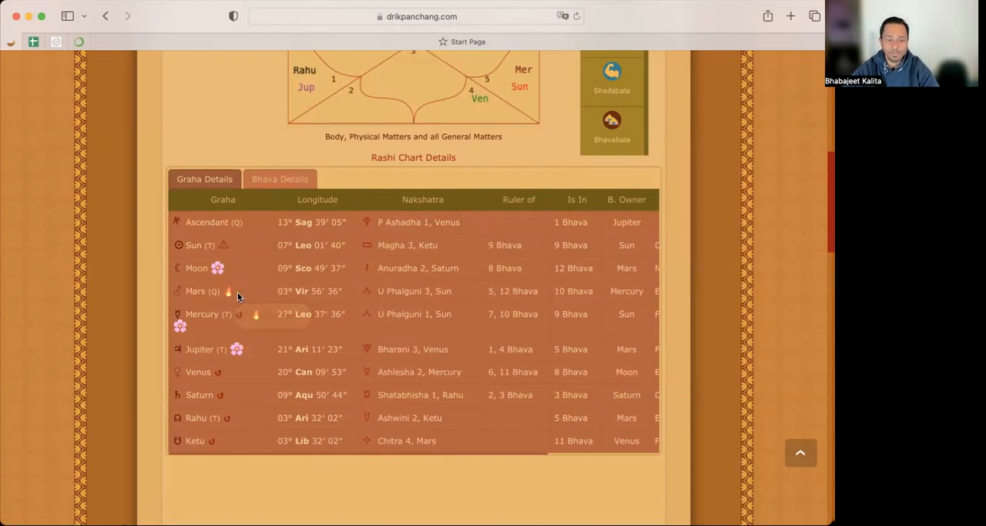
pyautogui.moveTo(228, 291)
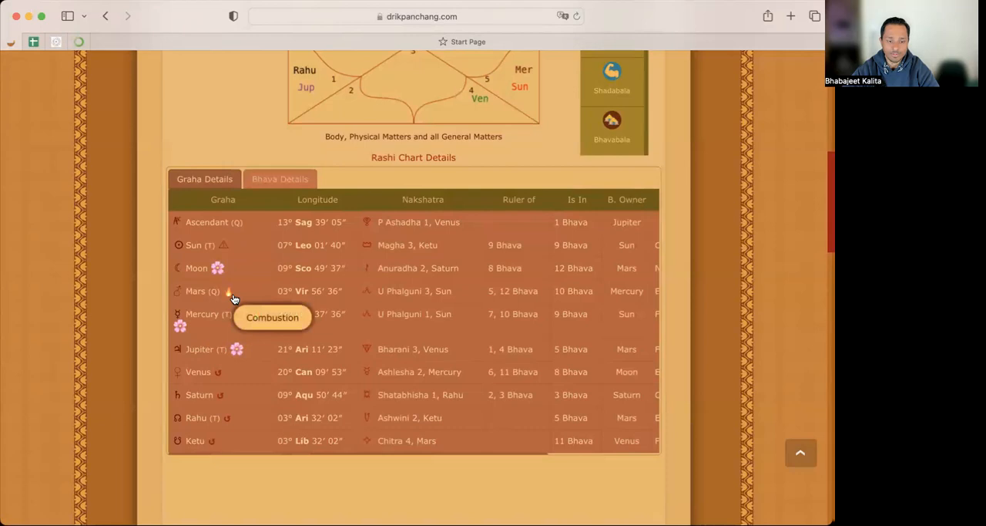
pyautogui.moveTo(239, 297)
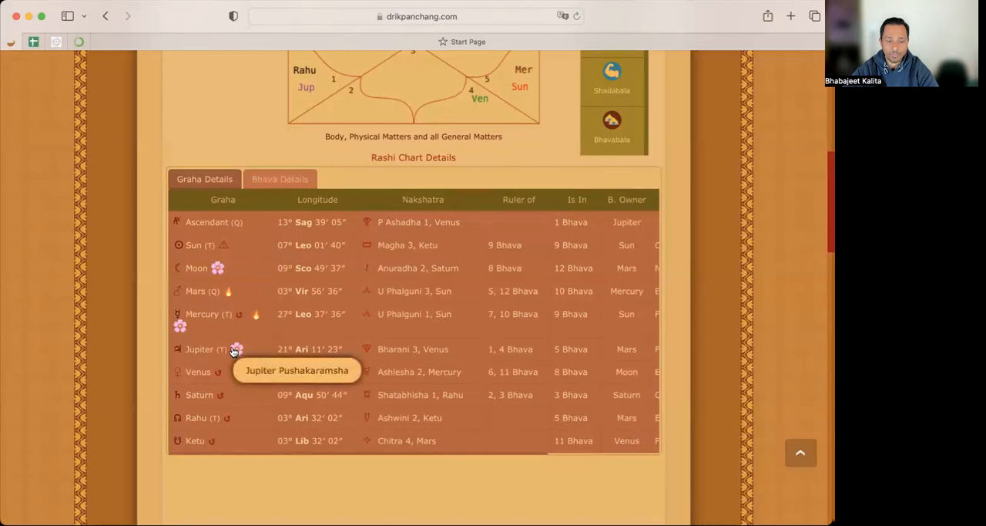
pyautogui.moveTo(269, 325)
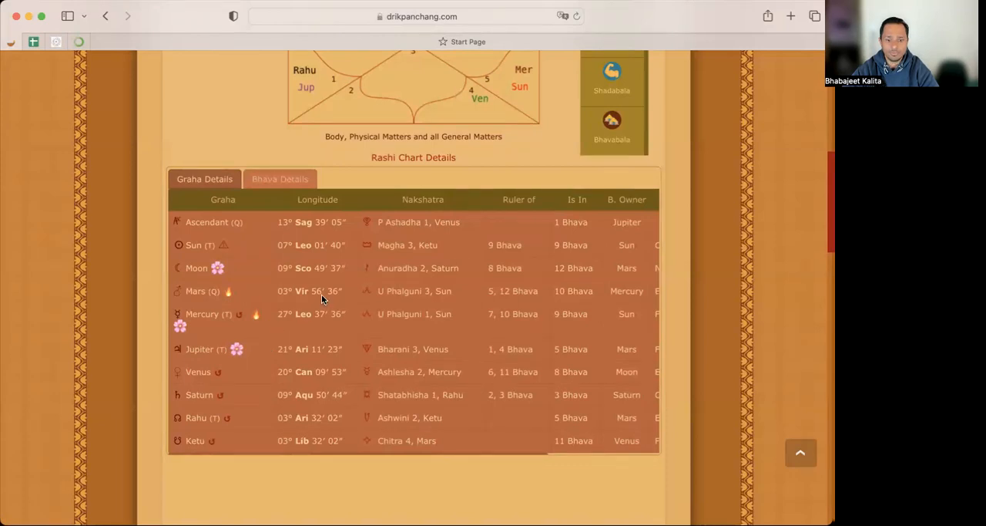
pyautogui.moveTo(330, 300)
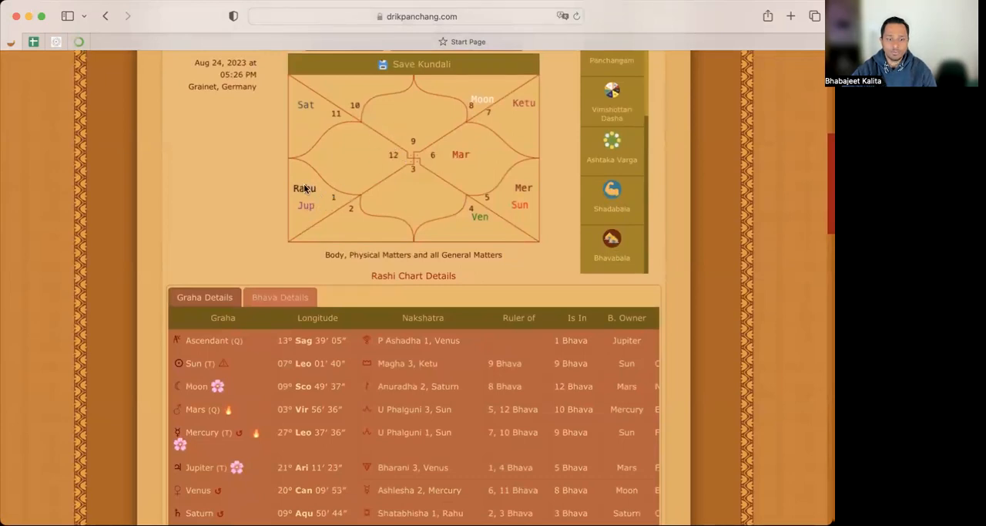
pyautogui.moveTo(332, 207)
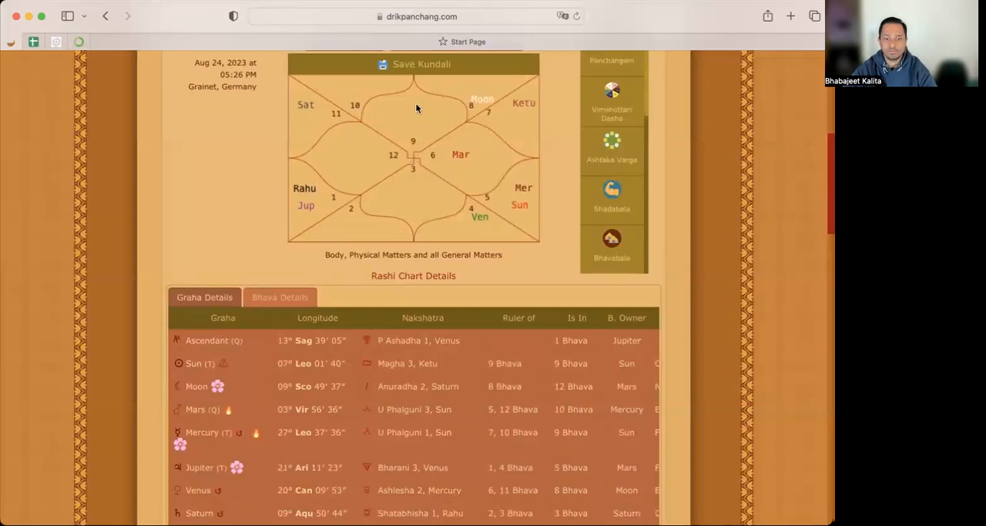
pyautogui.moveTo(416, 105)
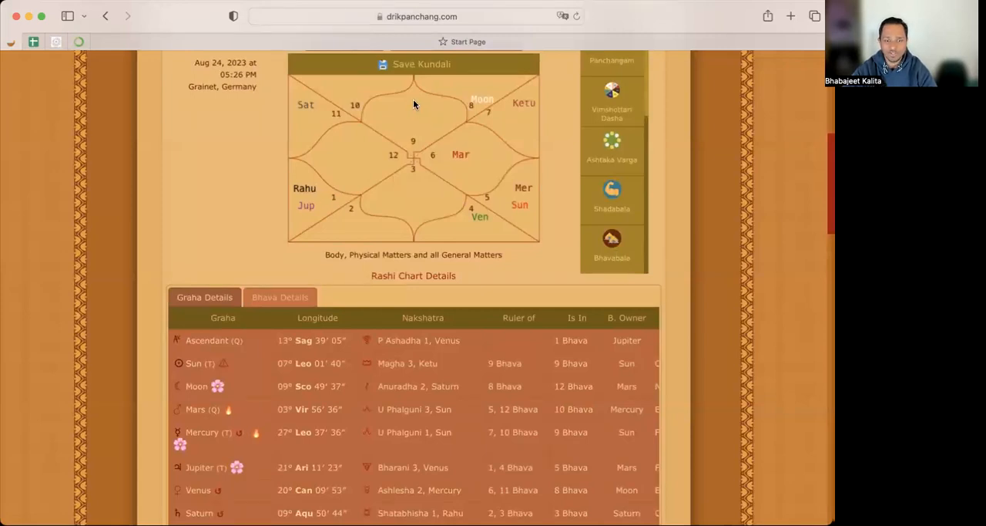
pyautogui.scroll(-3)
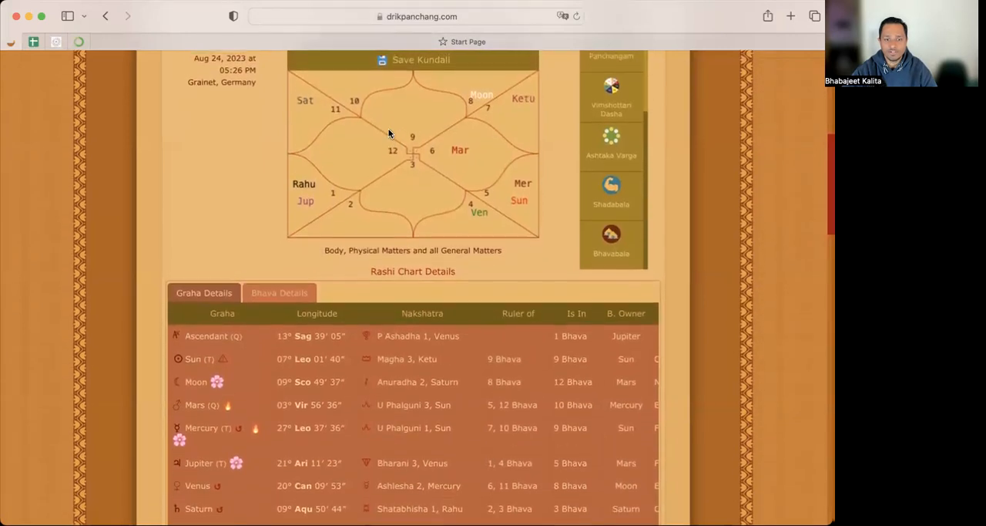
pyautogui.scroll(-3)
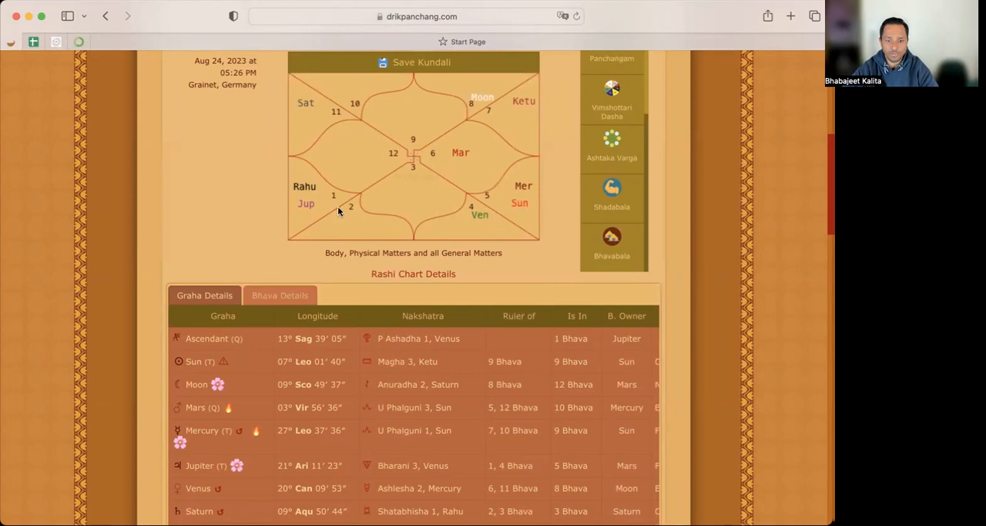
pyautogui.moveTo(492, 160)
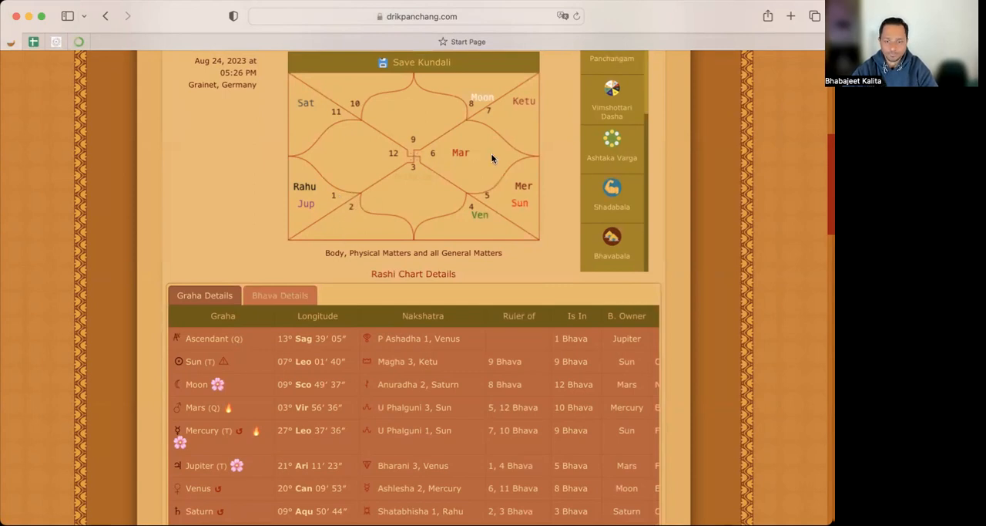
pyautogui.moveTo(358, 206)
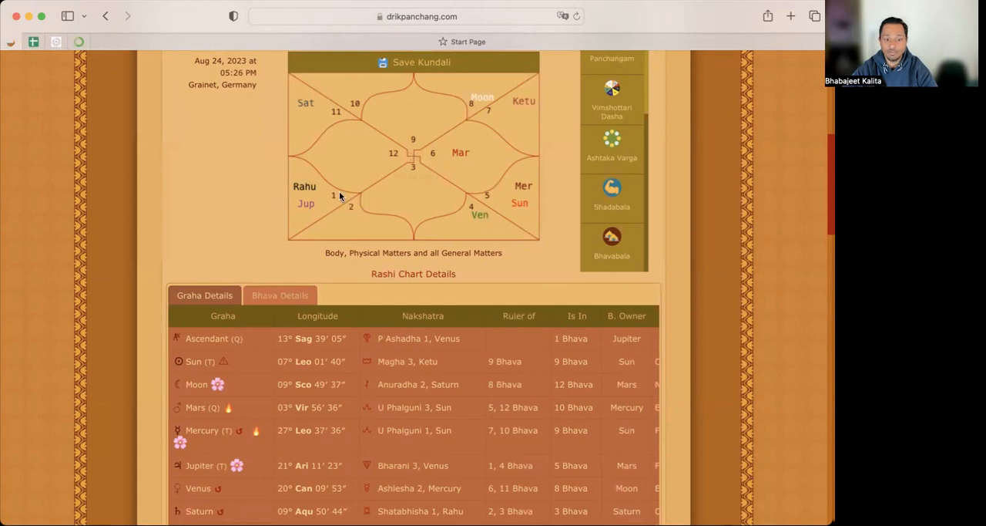
pyautogui.moveTo(363, 196)
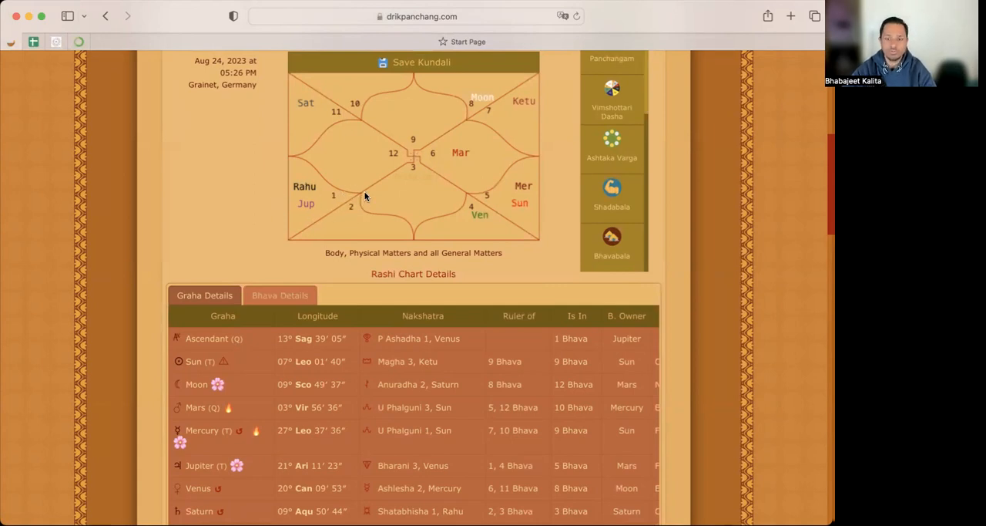
pyautogui.moveTo(316, 176)
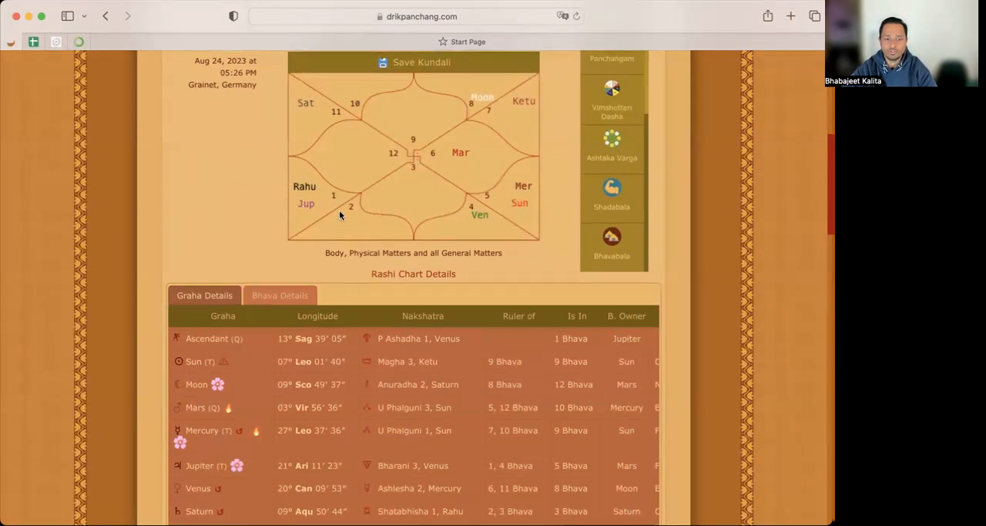
pyautogui.moveTo(332, 202)
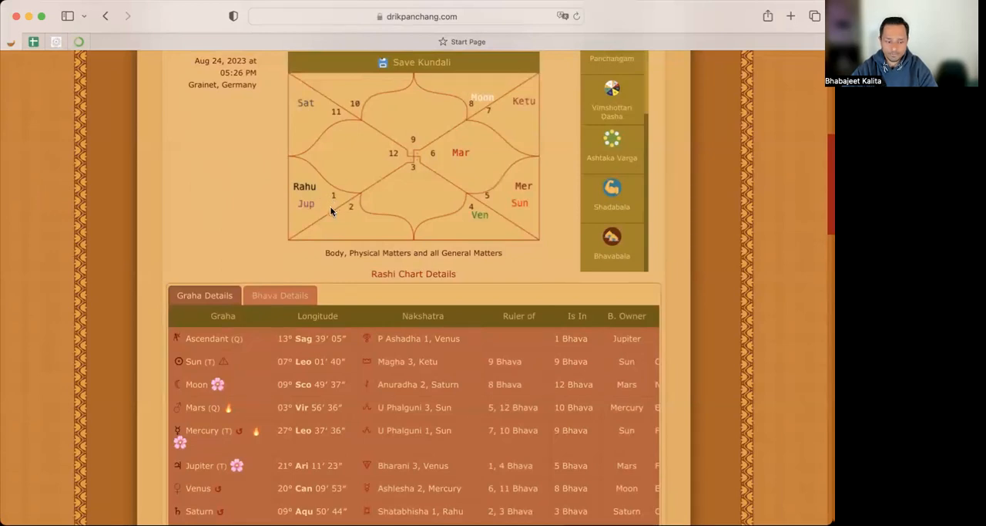
pyautogui.scroll(-3)
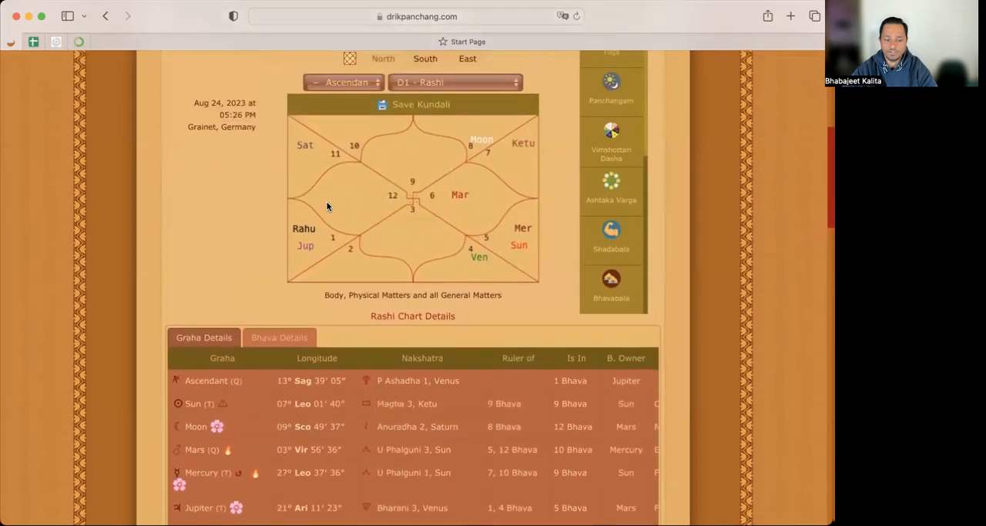
pyautogui.scroll(-3)
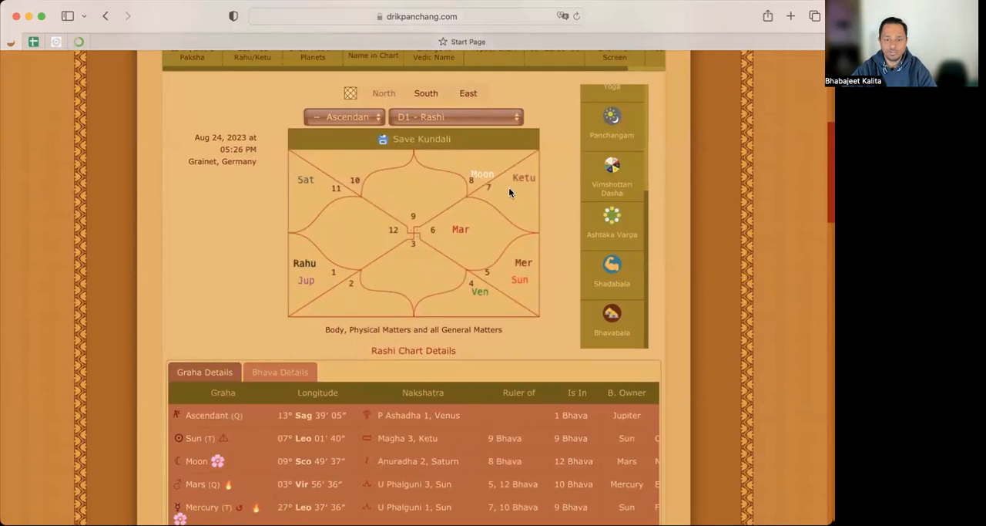
pyautogui.moveTo(460, 240)
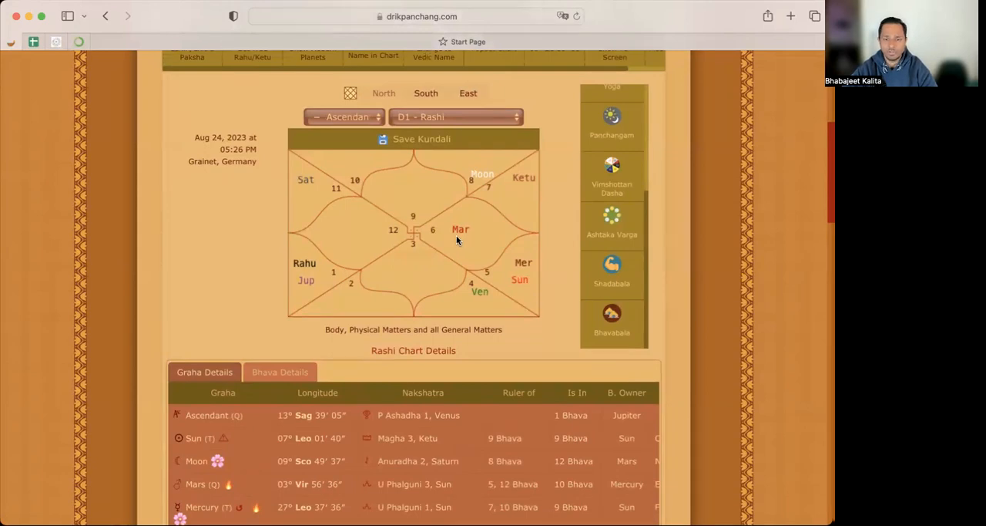
pyautogui.moveTo(459, 245)
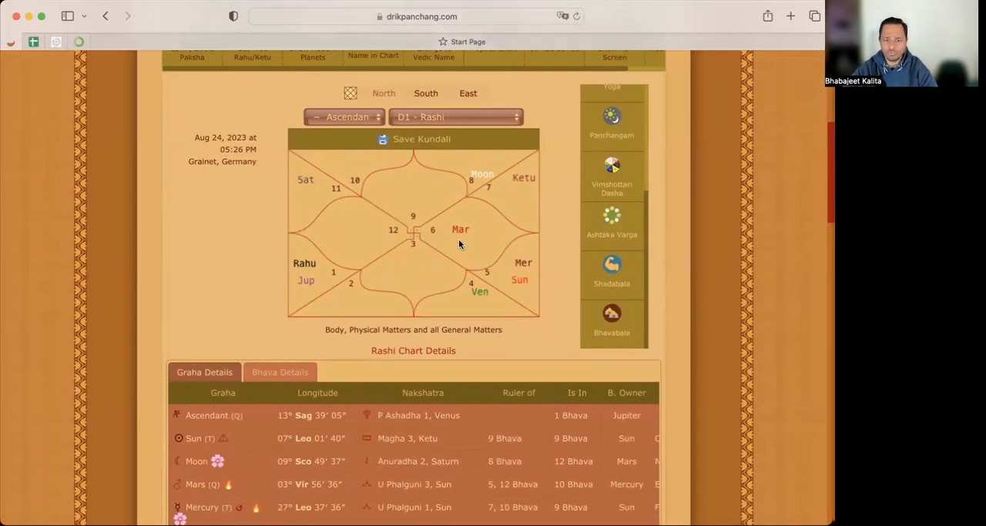
pyautogui.moveTo(432, 251)
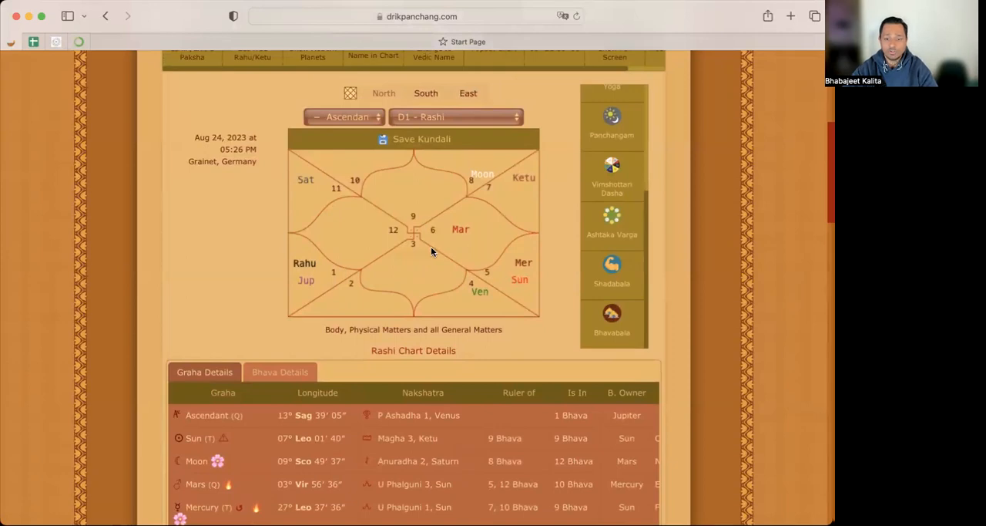
pyautogui.moveTo(465, 273)
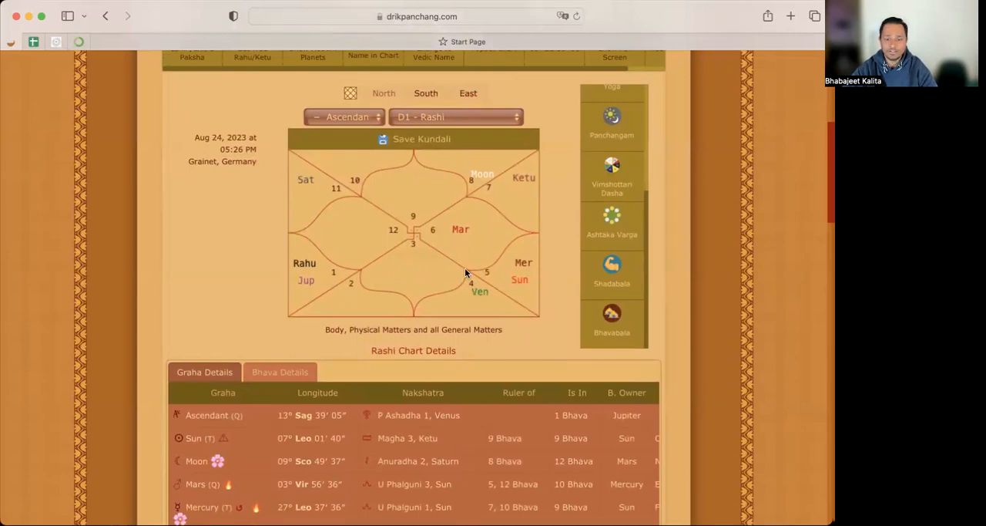
pyautogui.moveTo(500, 291)
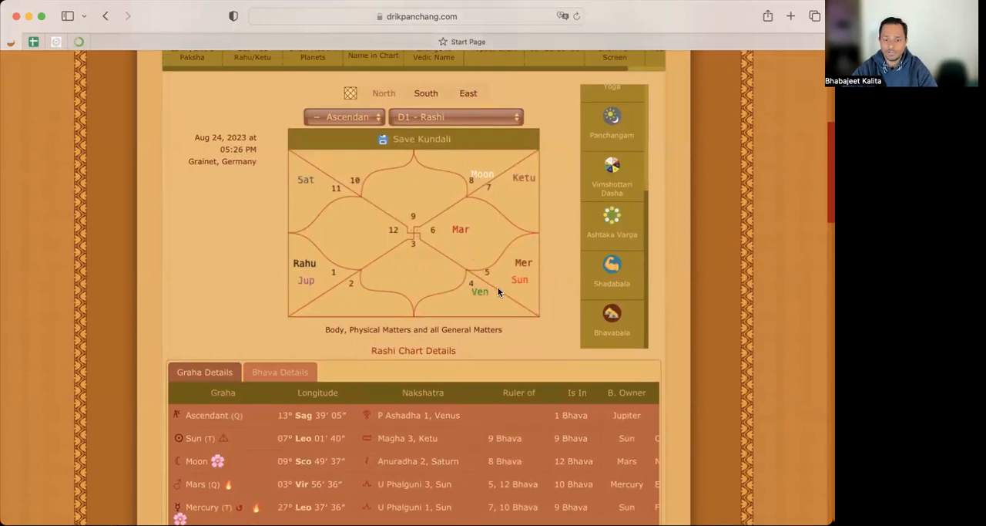
pyautogui.moveTo(335, 214)
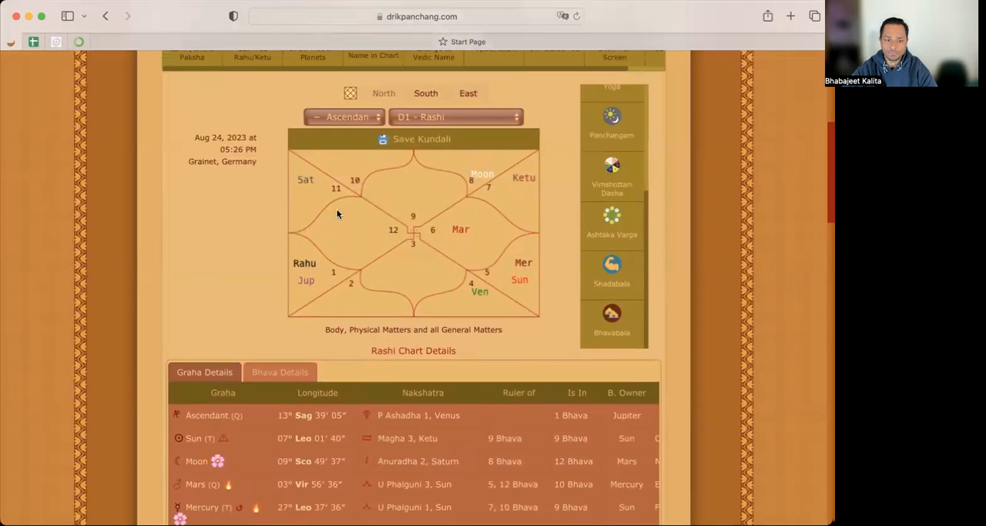
pyautogui.moveTo(317, 188)
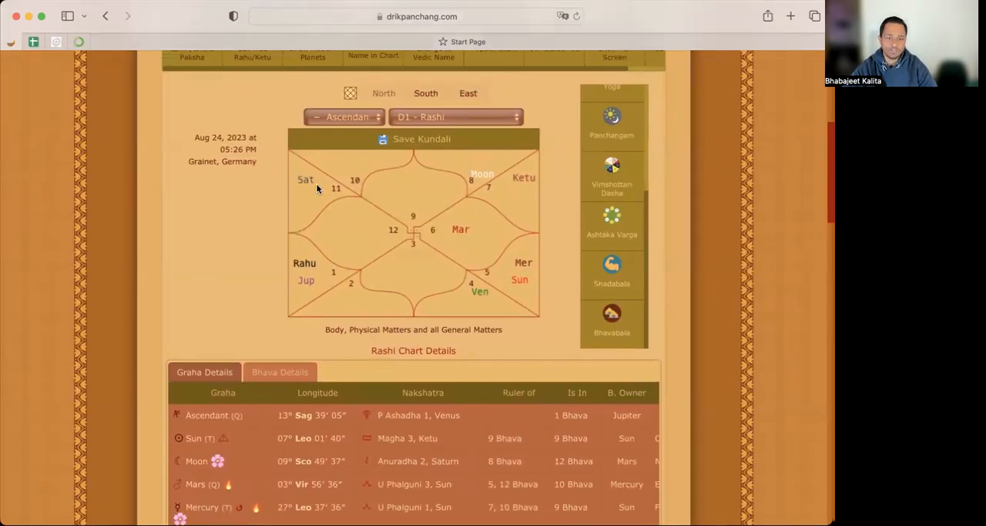
pyautogui.scroll(-3)
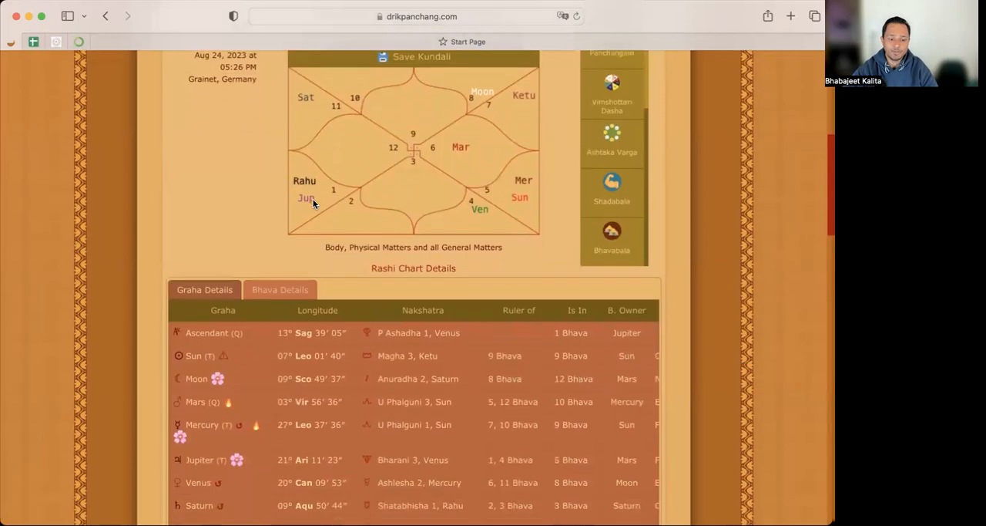
pyautogui.scroll(-3)
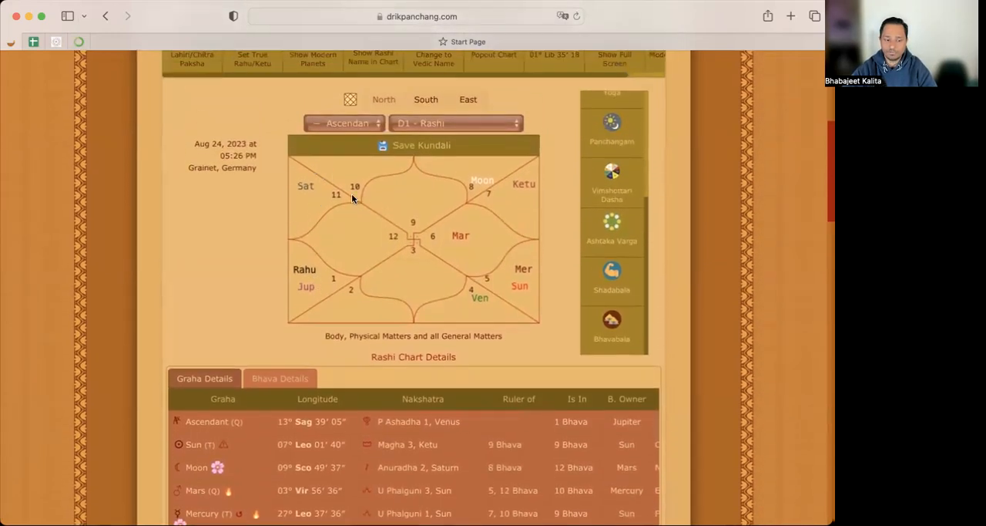
pyautogui.moveTo(330, 202)
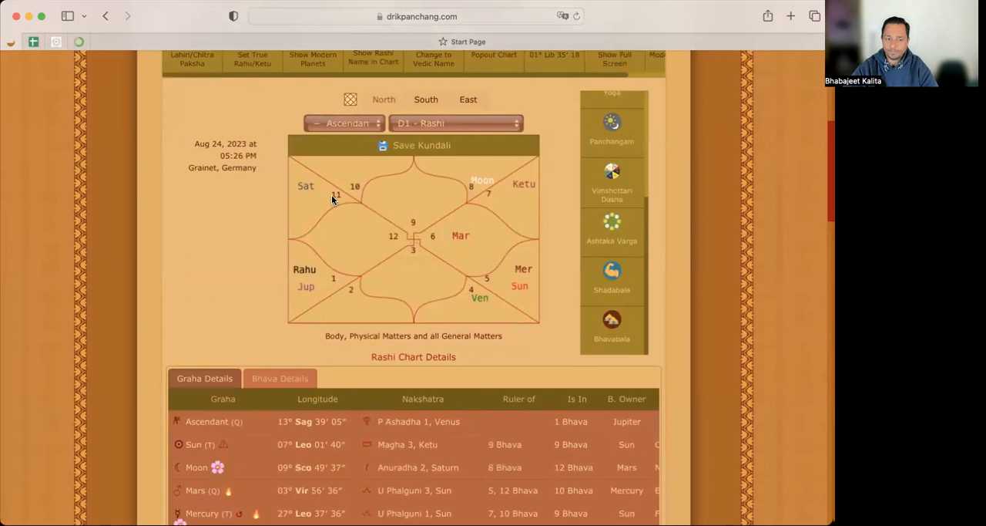
pyautogui.moveTo(403, 277)
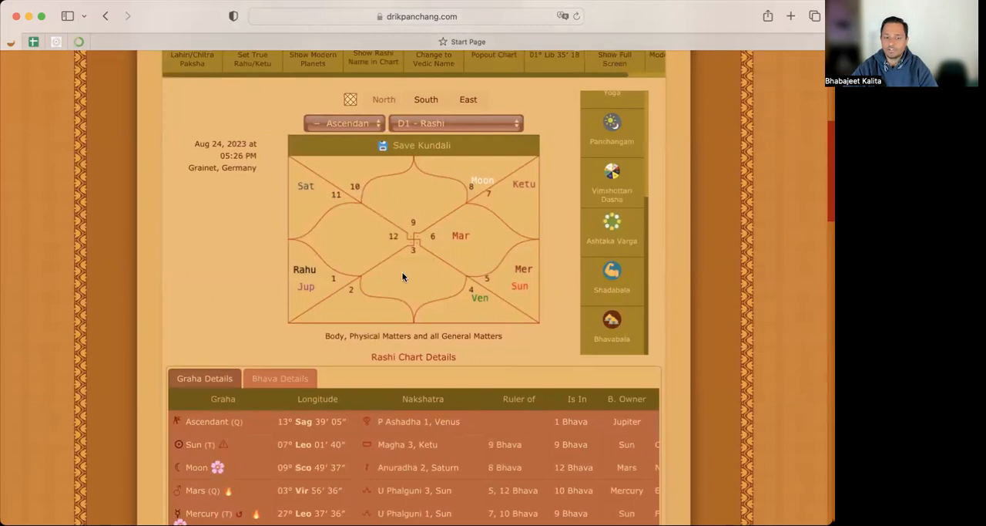
pyautogui.moveTo(523, 288)
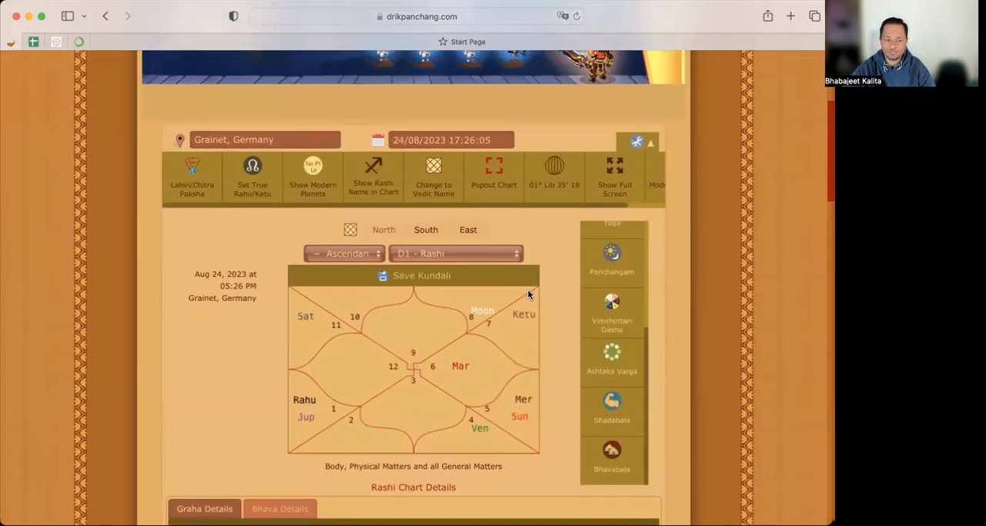
pyautogui.scroll(-3)
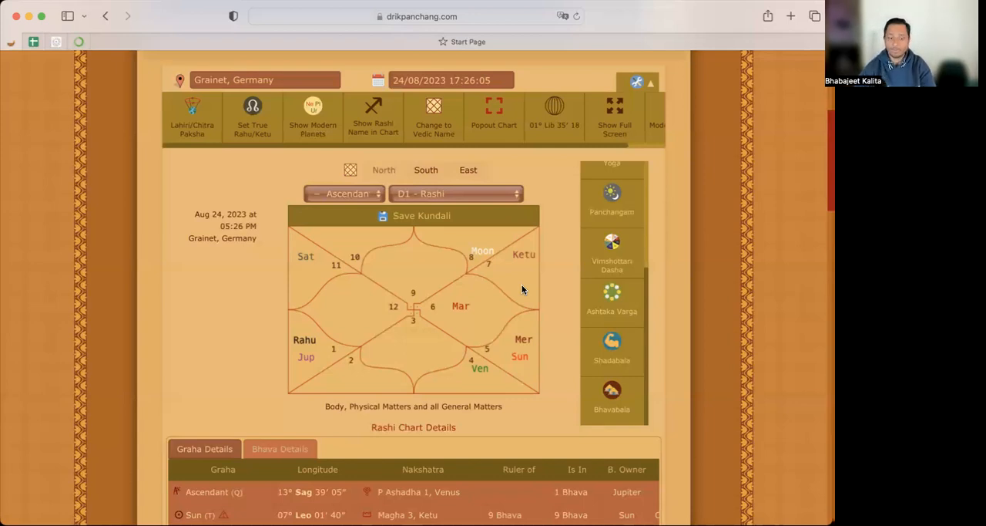
pyautogui.moveTo(322, 382)
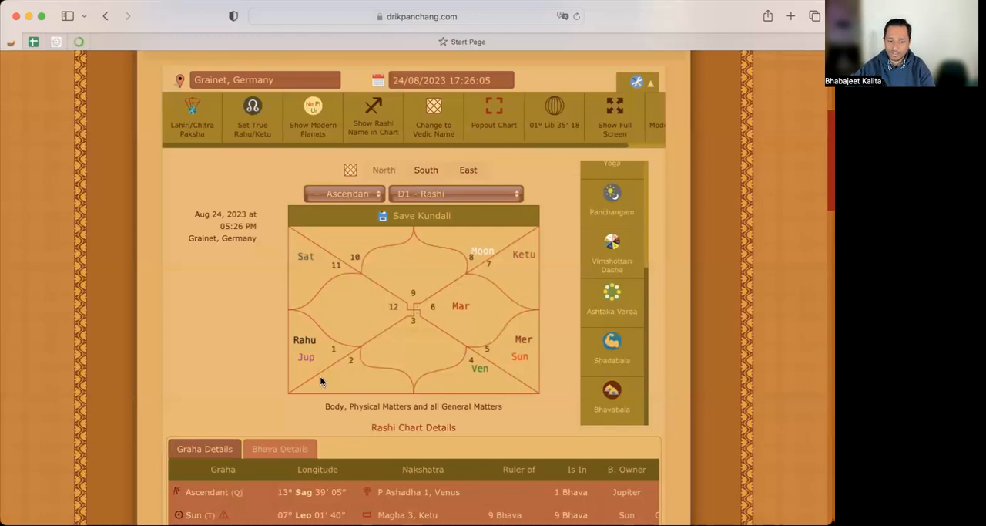
pyautogui.moveTo(524, 362)
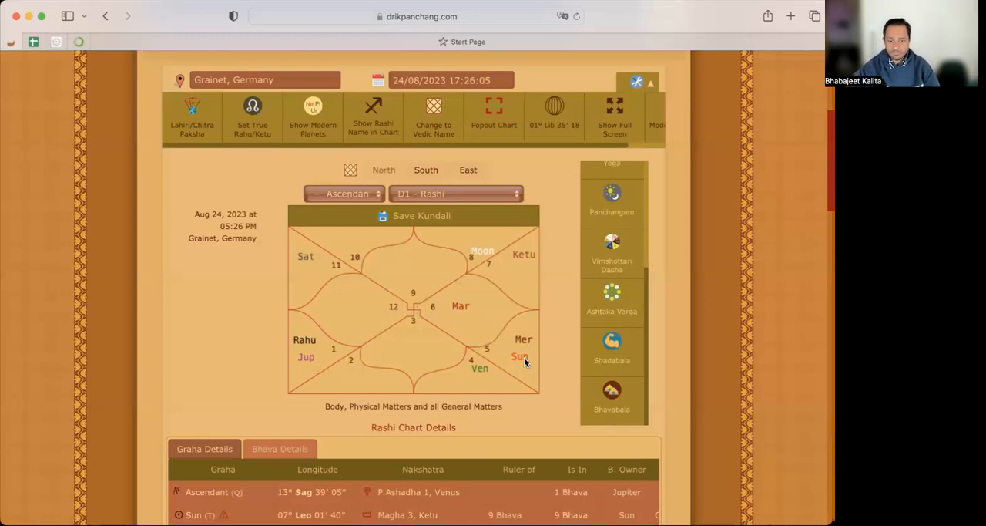
pyautogui.moveTo(479, 265)
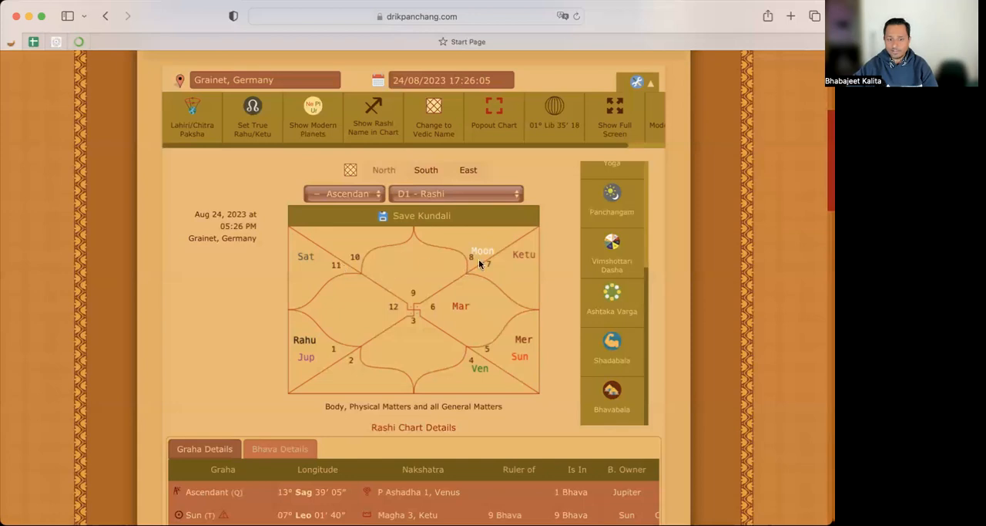
pyautogui.moveTo(333, 246)
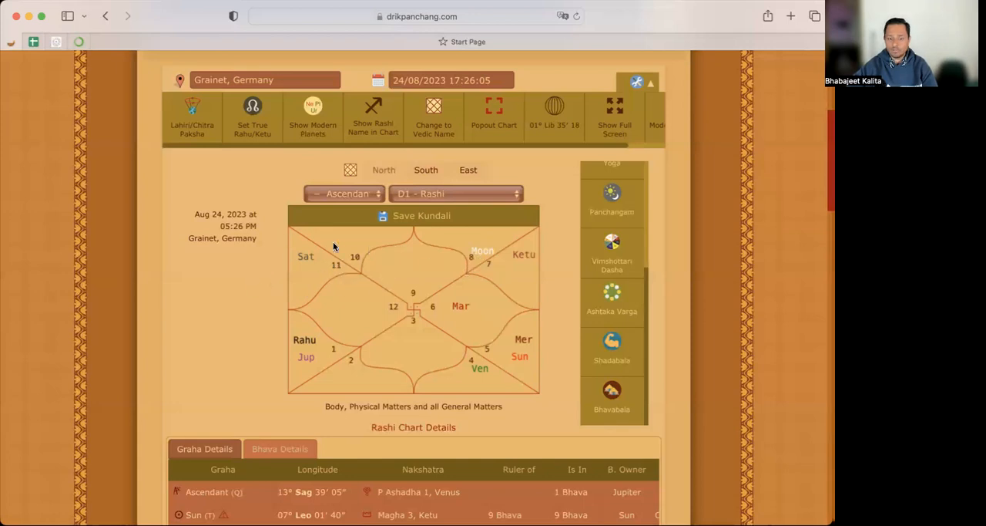
pyautogui.moveTo(327, 259)
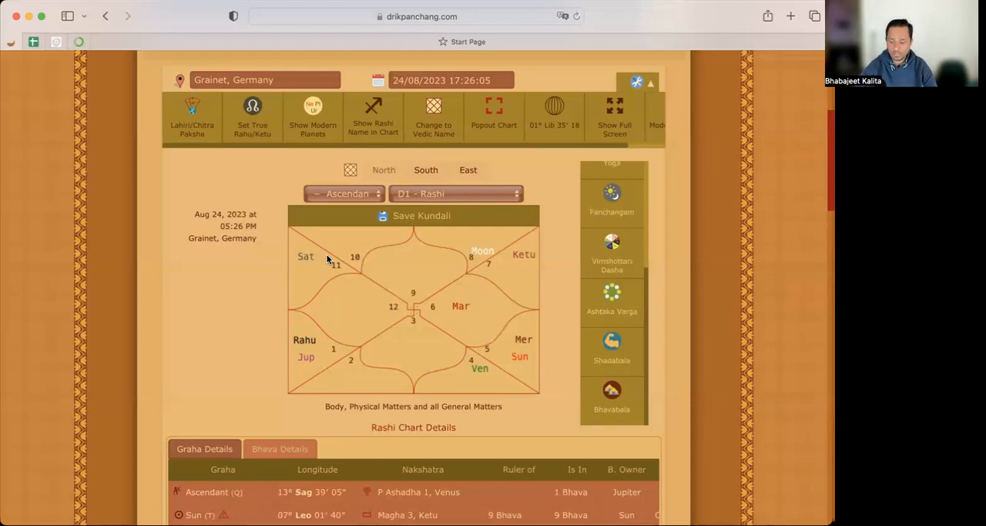
pyautogui.scroll(-3)
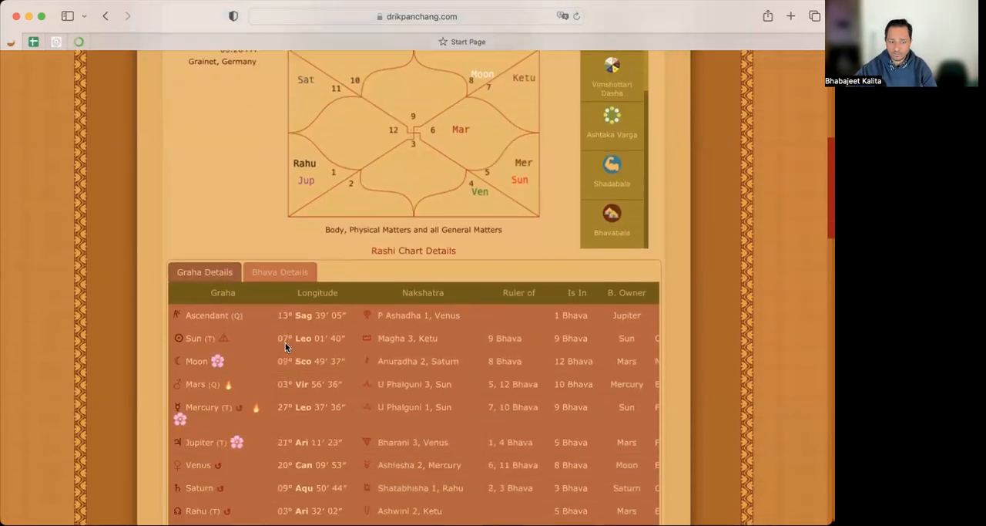
pyautogui.moveTo(230, 382)
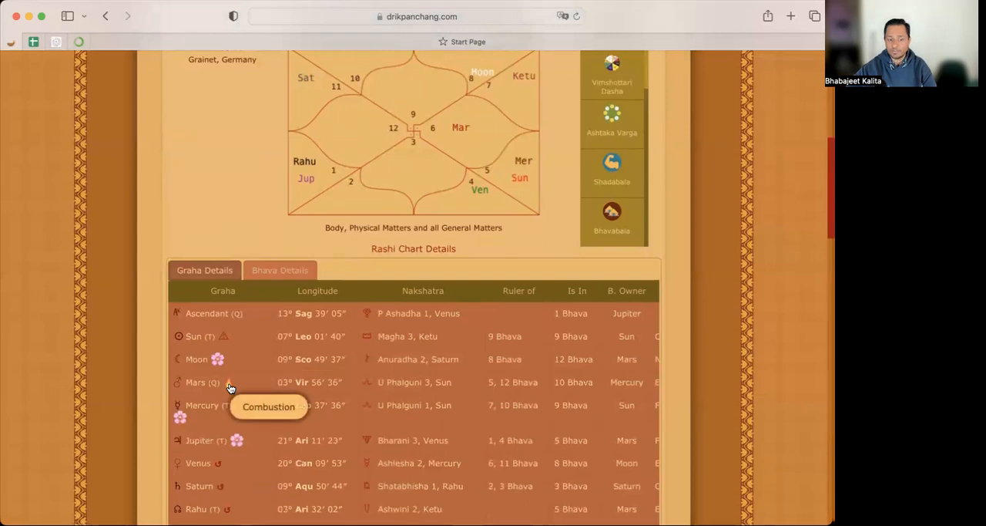
pyautogui.scroll(3)
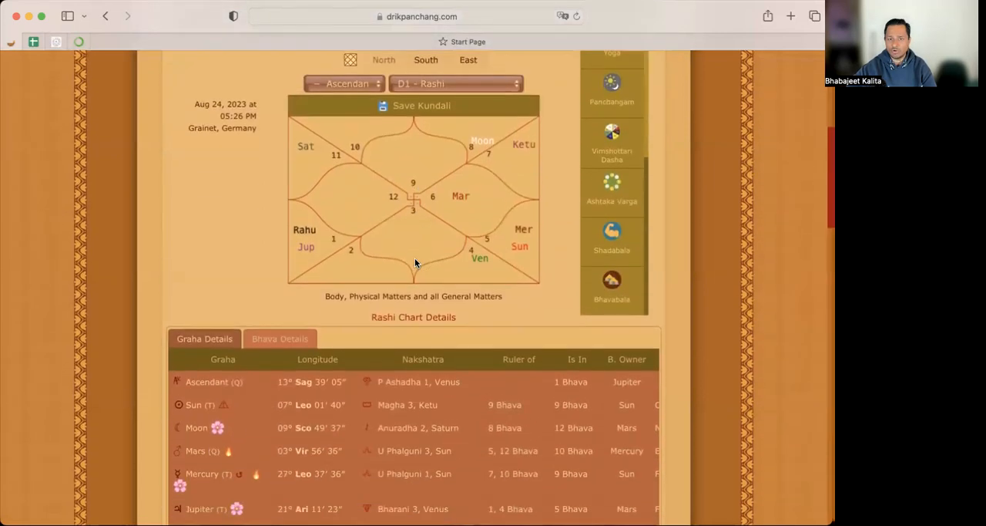